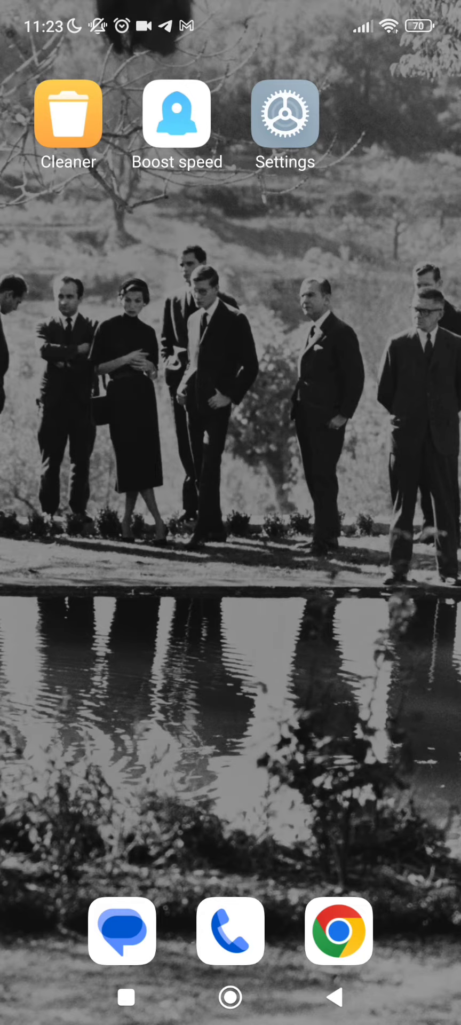
Step: Go from the home screen into Settings and reach the Battery saver overview
left_click(284, 114)
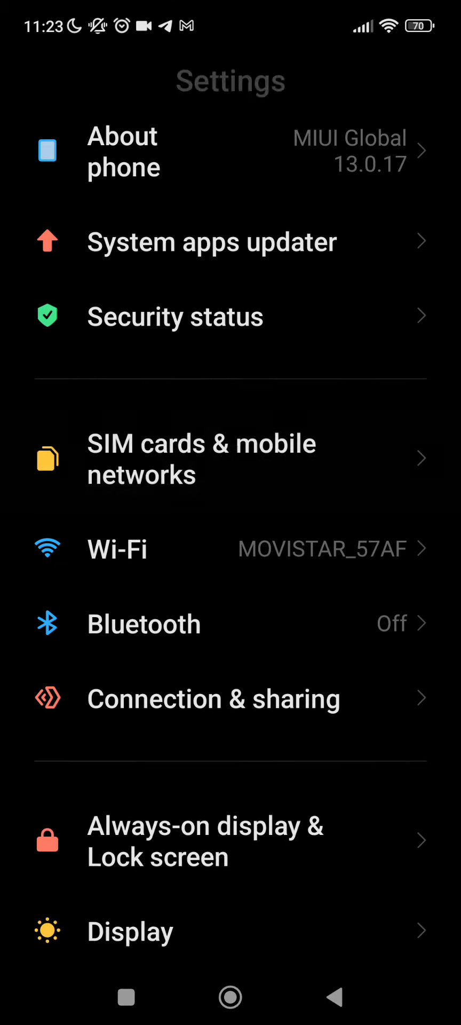
scroll("down", 3)
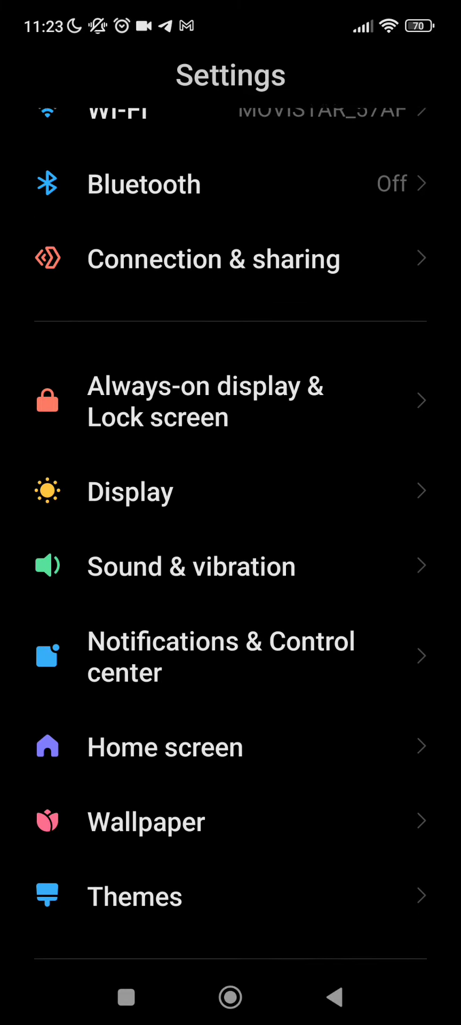
scroll("down", 3)
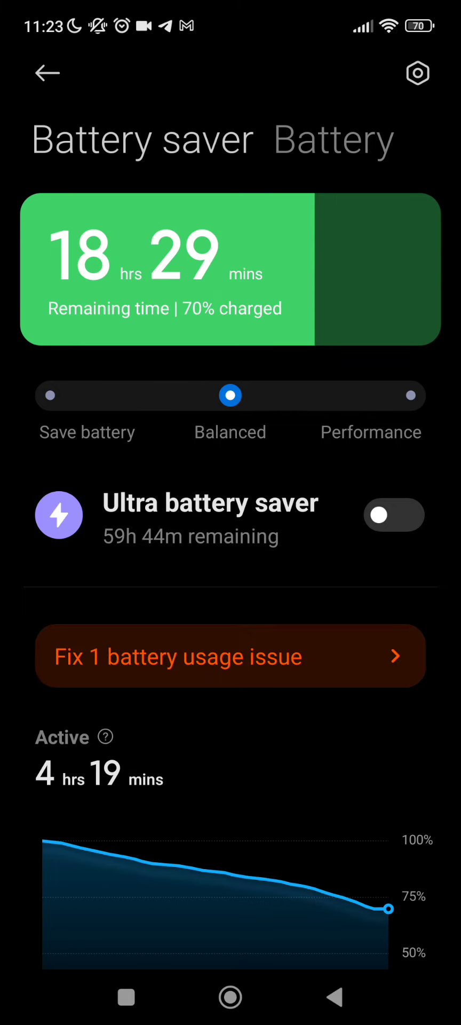
Step: Review the app battery usage ranking, then enter 'Fix 1 battery usage issue'
scroll("up", 3)
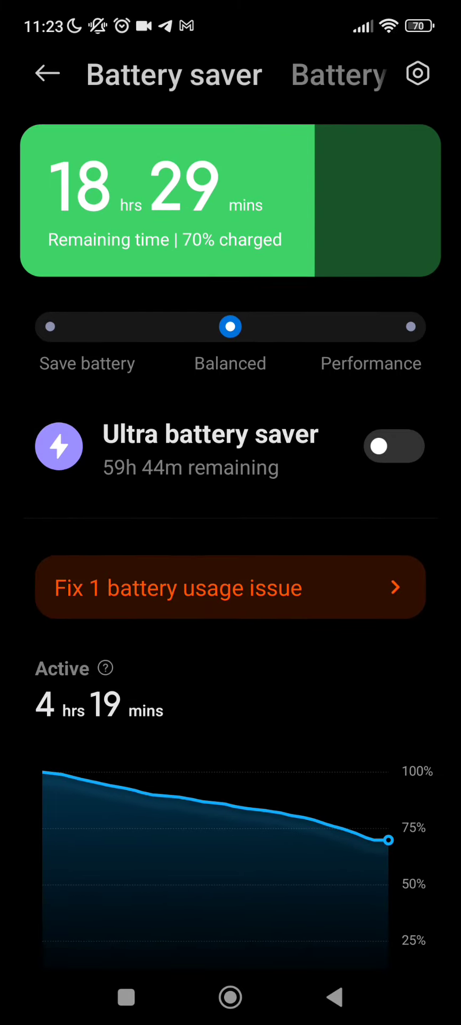
scroll("down", 3)
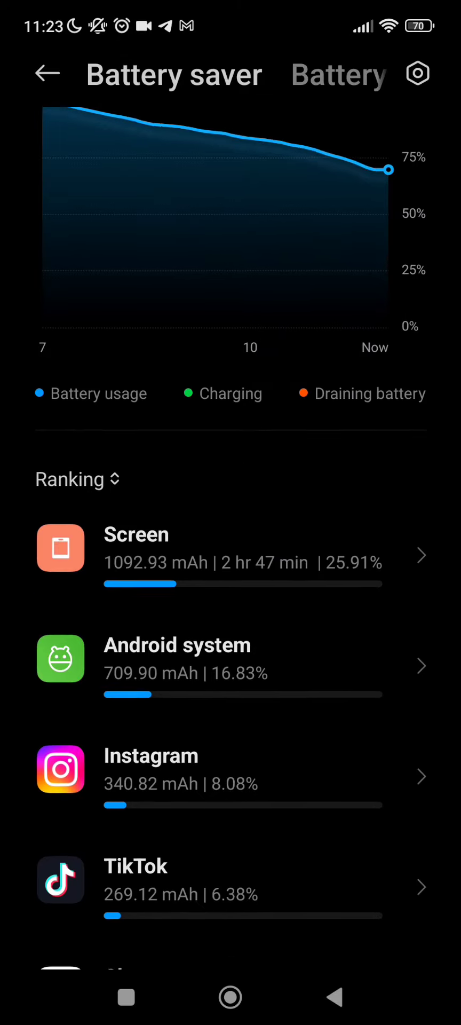
scroll("down", 3)
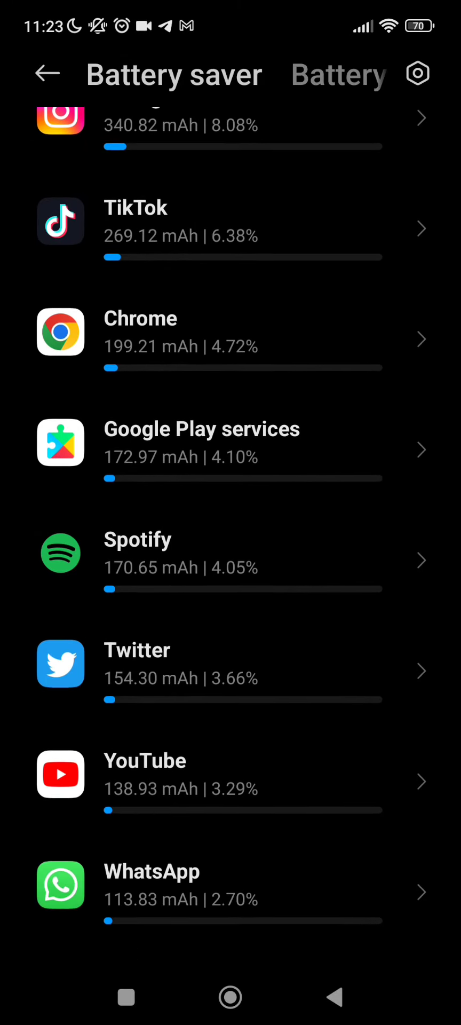
scroll("down", 3)
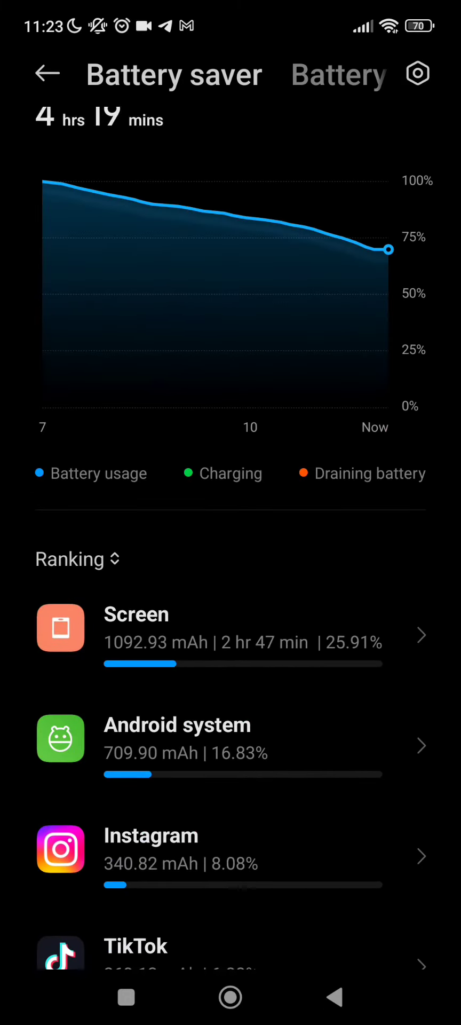
left_click(338, 73)
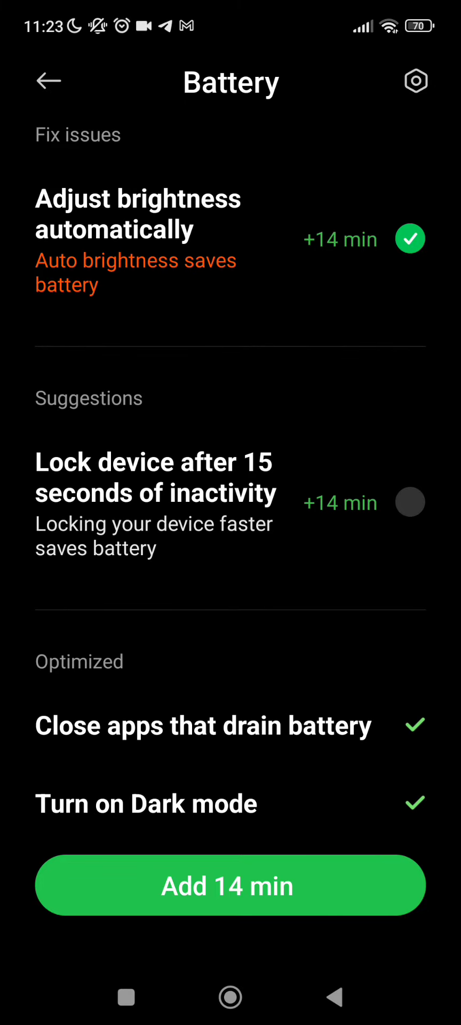
Step: Check then uncheck 'Lock device after 15 seconds of inactivity' and return to Battery saver
left_click(410, 502)
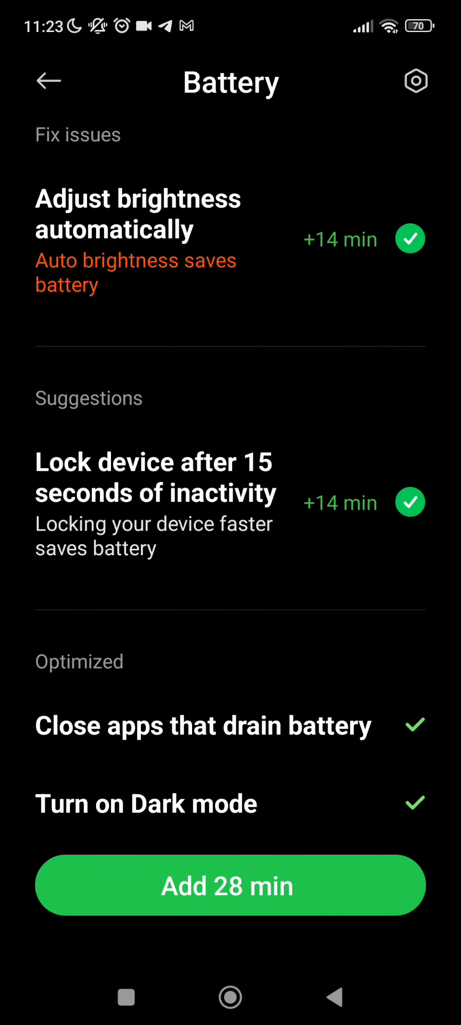
left_click(410, 501)
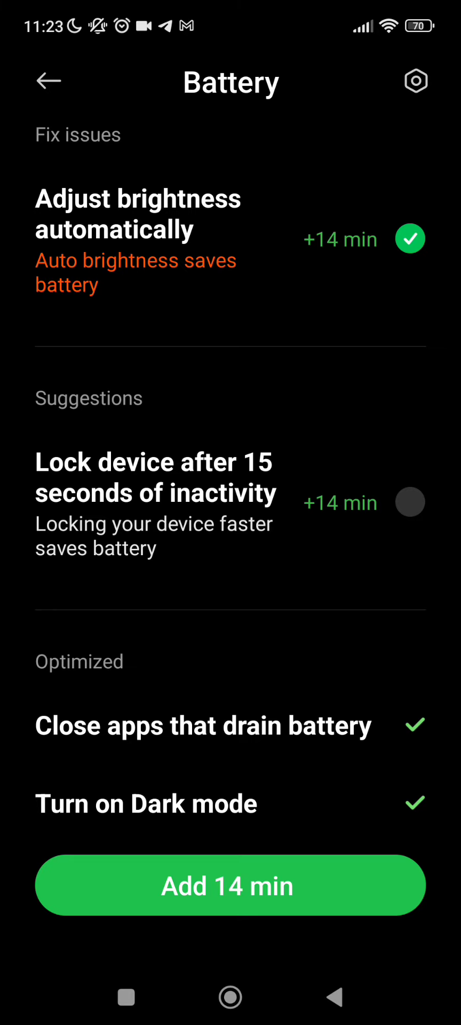
scroll("up", 3)
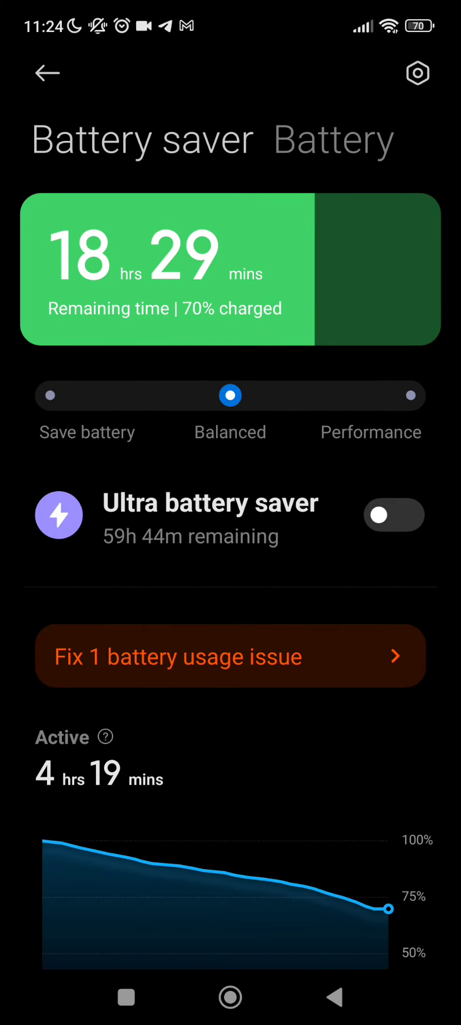
Step: Try Performance mode, dismiss its warning, return to Balanced, and toggle Ultra battery saver
left_click(410, 396)
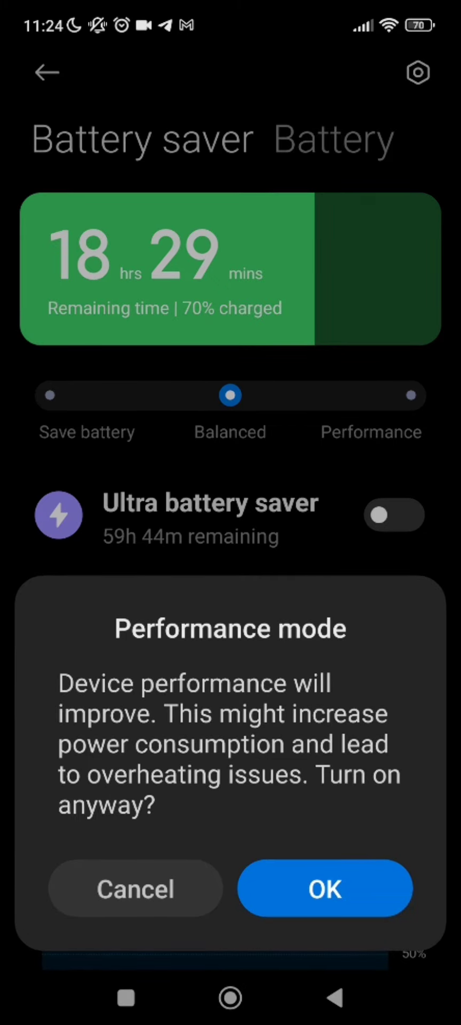
left_click(136, 888)
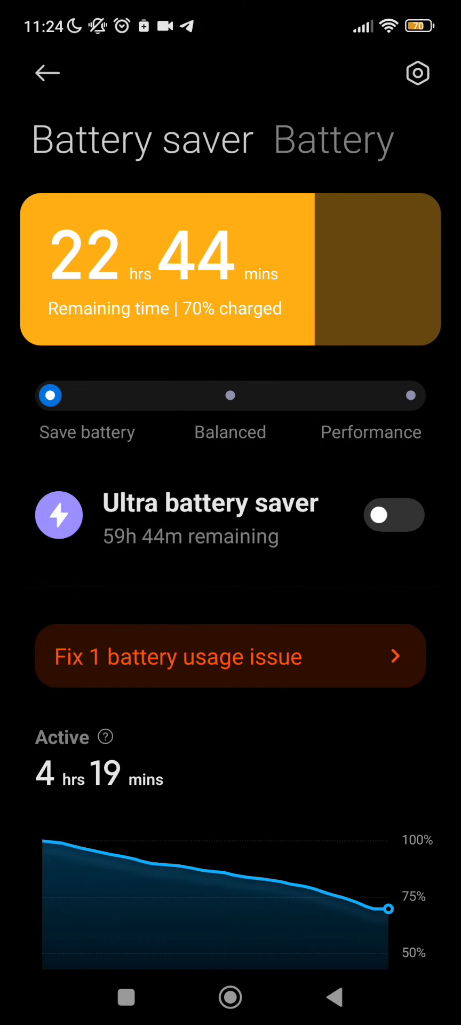
left_click(230, 395)
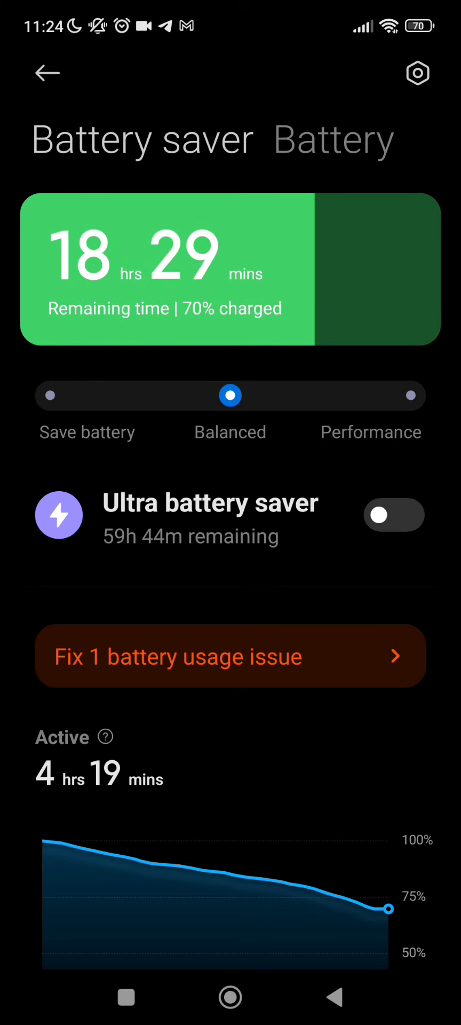
left_click(394, 515)
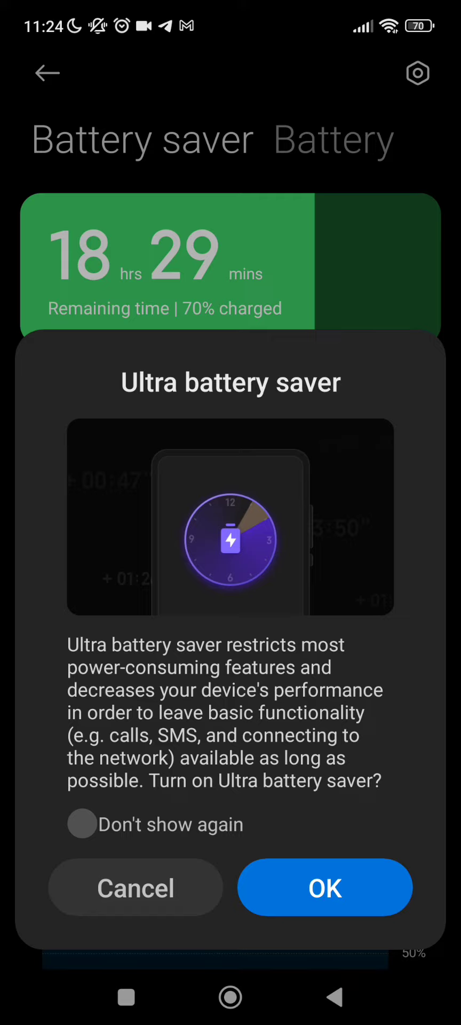
Step: Cancel the Ultra battery saver prompt and show the recent apps overview
left_click(136, 888)
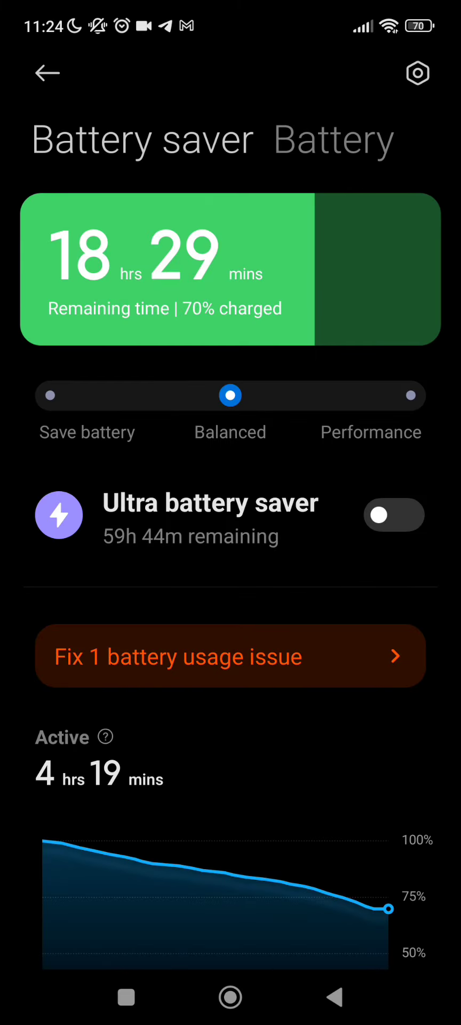
left_click(230, 997)
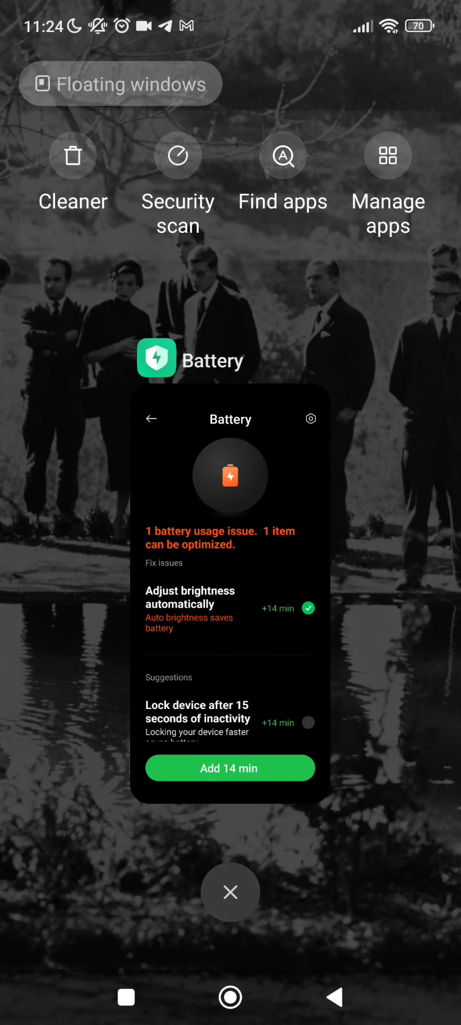
Step: Clear all recent apps, then run Boost speed from the home screen
left_click(230, 892)
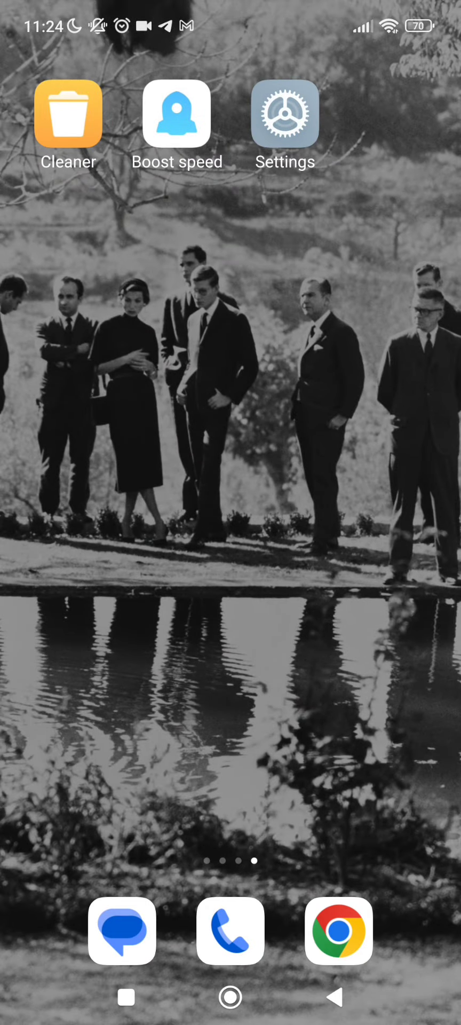
left_click(177, 114)
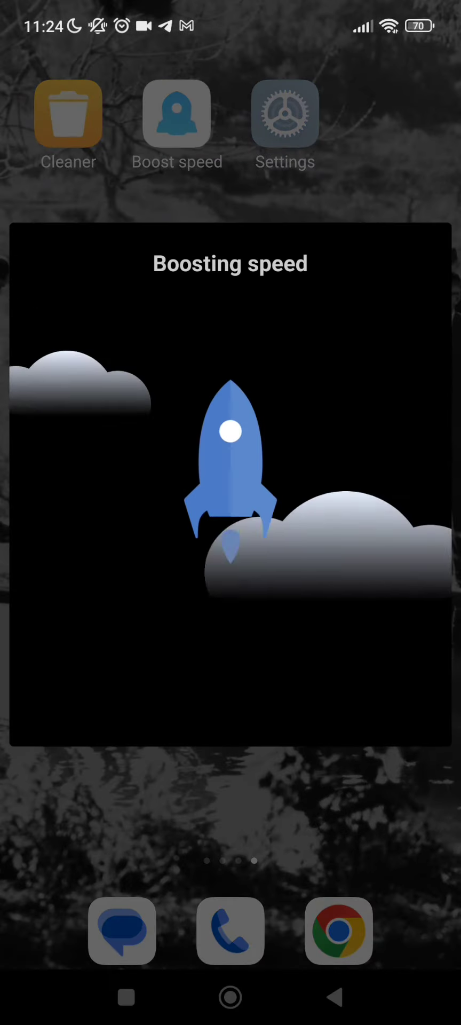